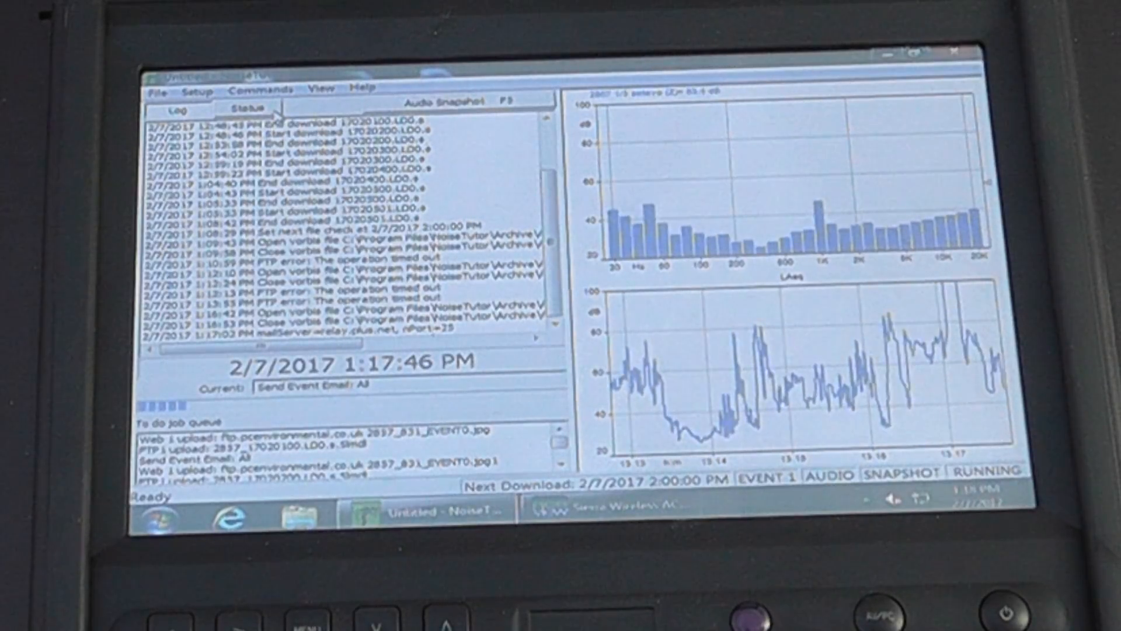
- Review the Status list of services (Data File, Realtime Report, Event Detection, Administration) with their enabled states and destinations
click(244, 109)
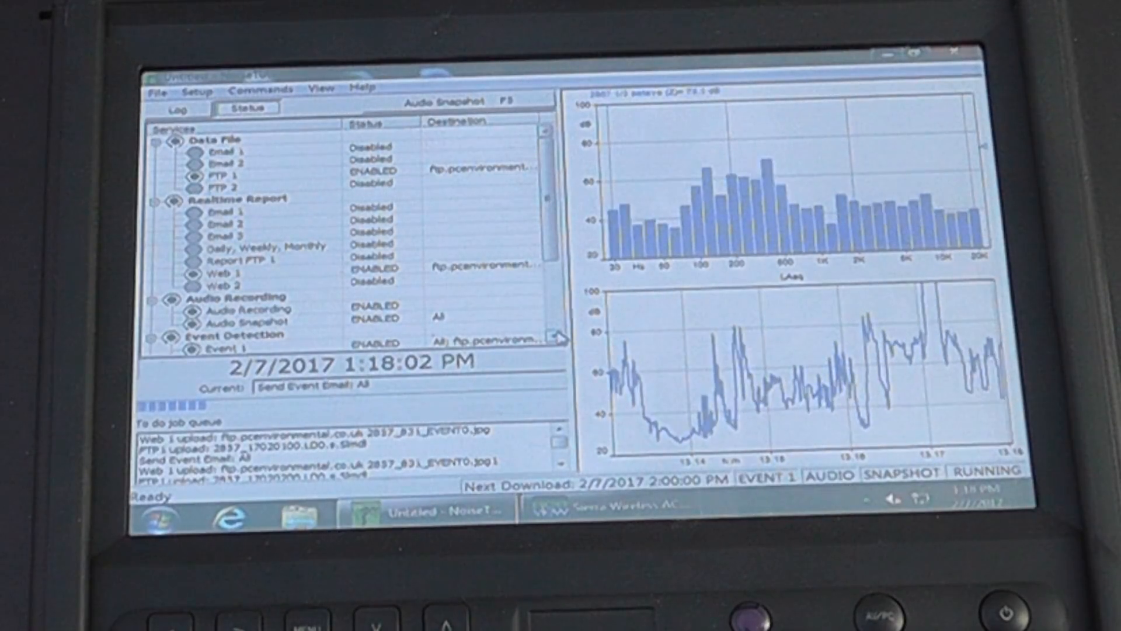
scroll(down, 3)
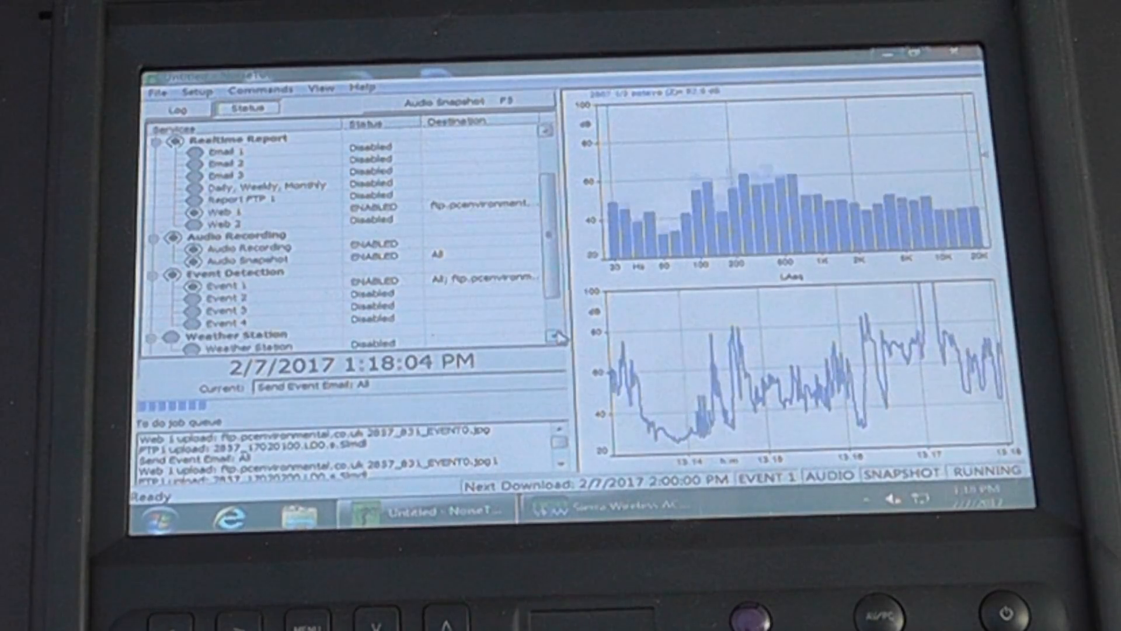
scroll(down, 3)
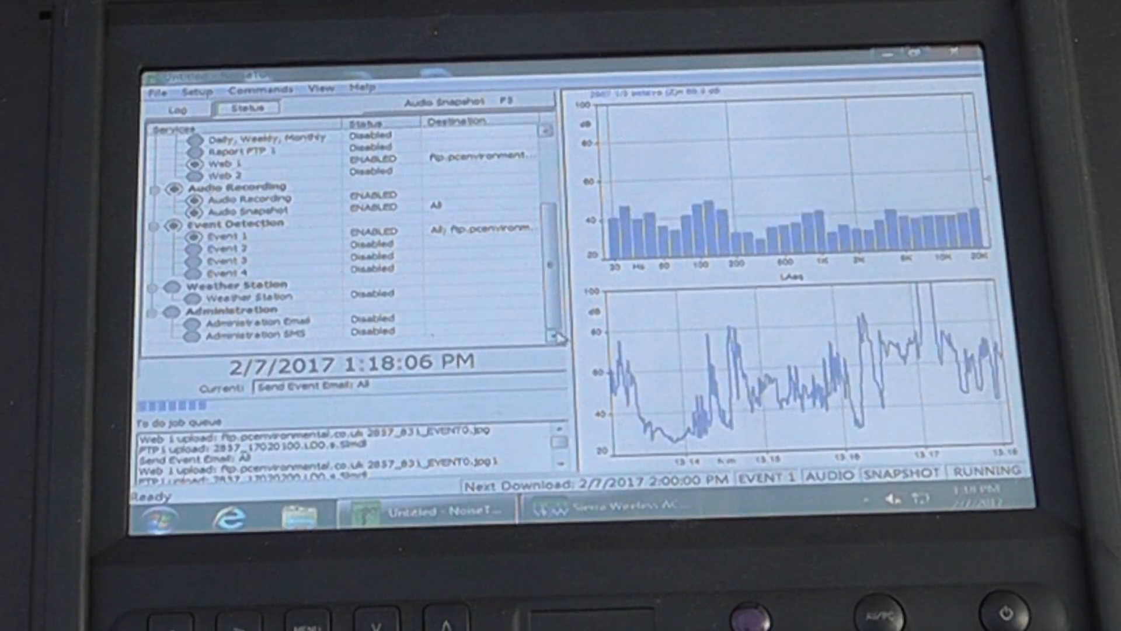